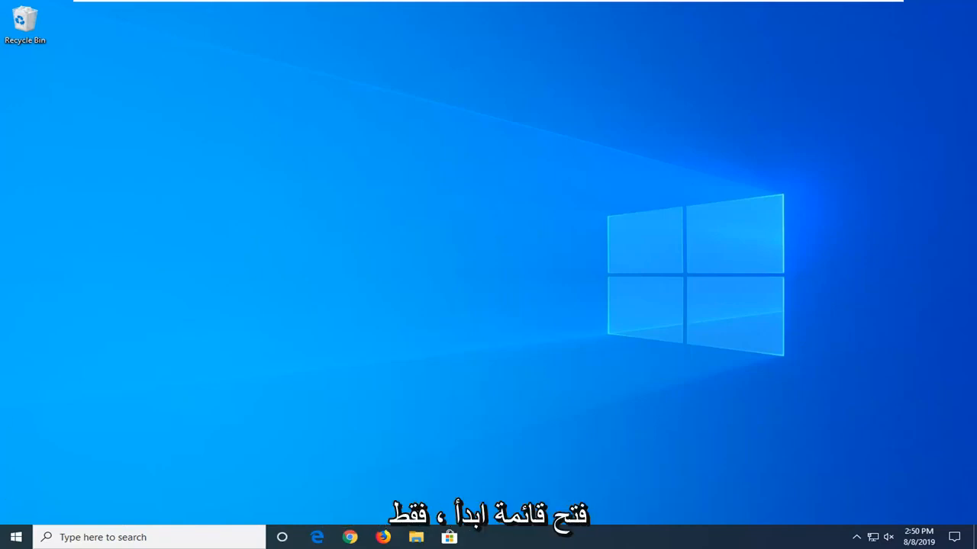
Step: Launch Command Prompt from a Start search for 'cmd' with administrator rights and approve UAC
{"action": "left_click", "coordinate": [15, 537]}
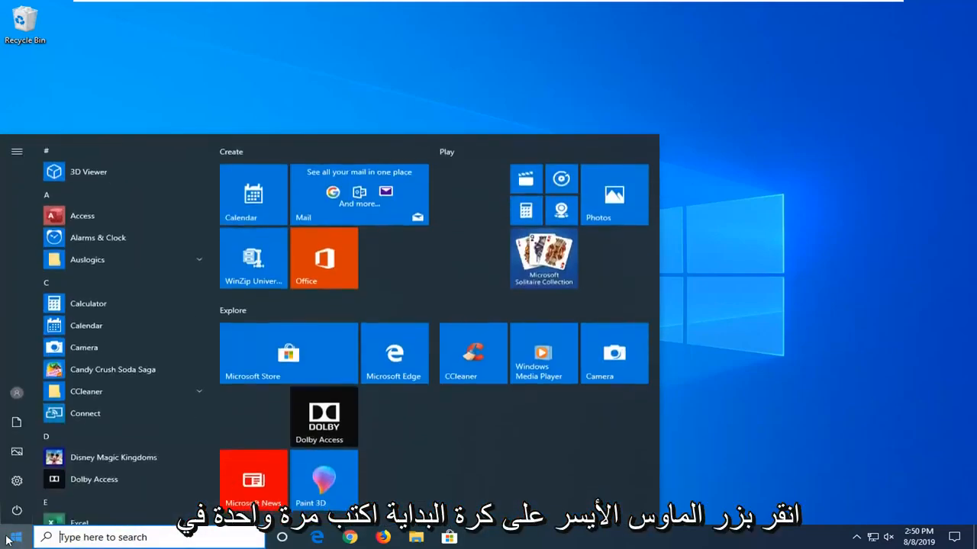
{"action": "type", "text": "cmd"}
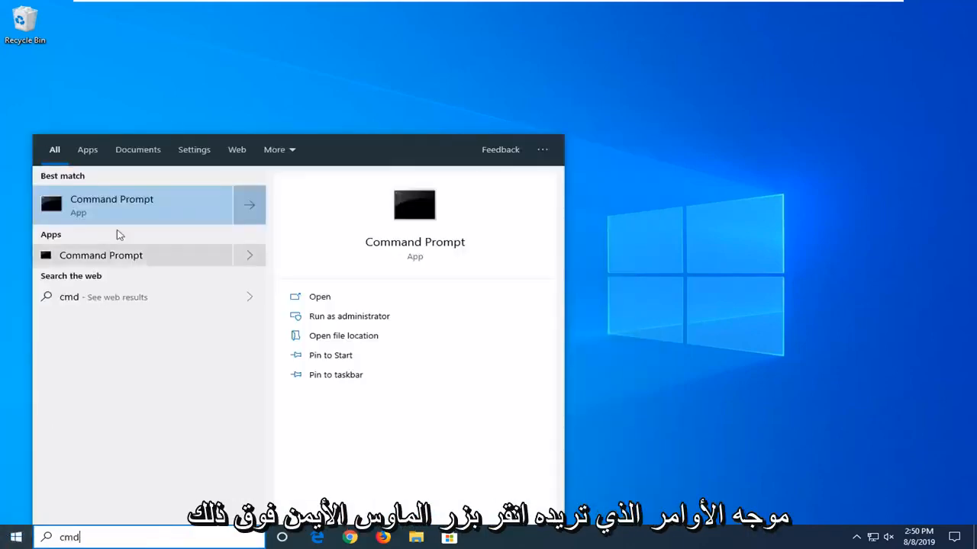
{"action": "right_click", "coordinate": [112, 205]}
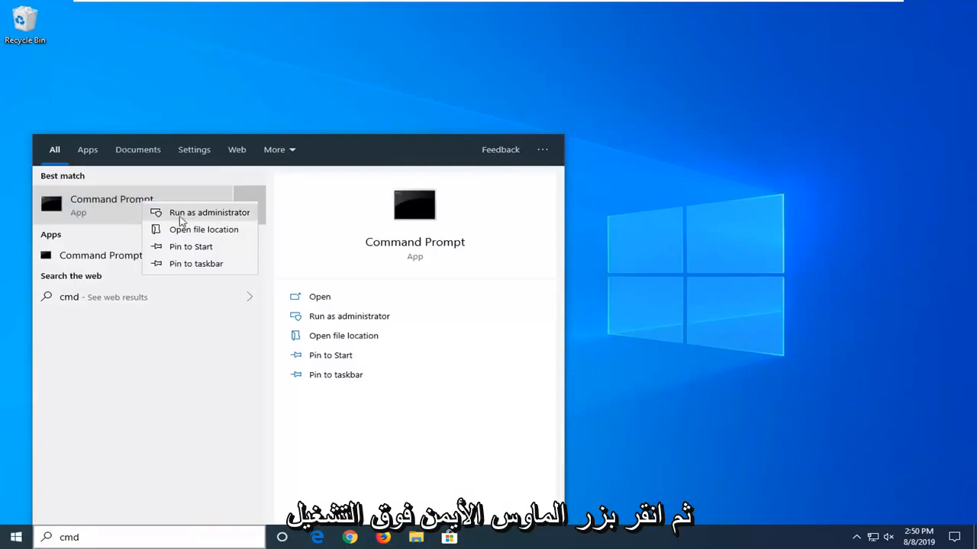
{"action": "left_click", "coordinate": [209, 212]}
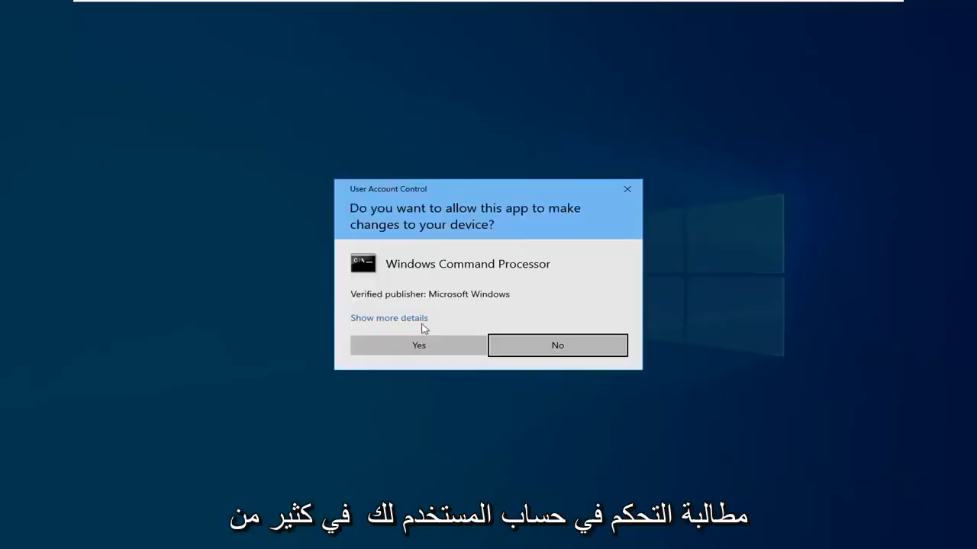
{"action": "left_click", "coordinate": [418, 345]}
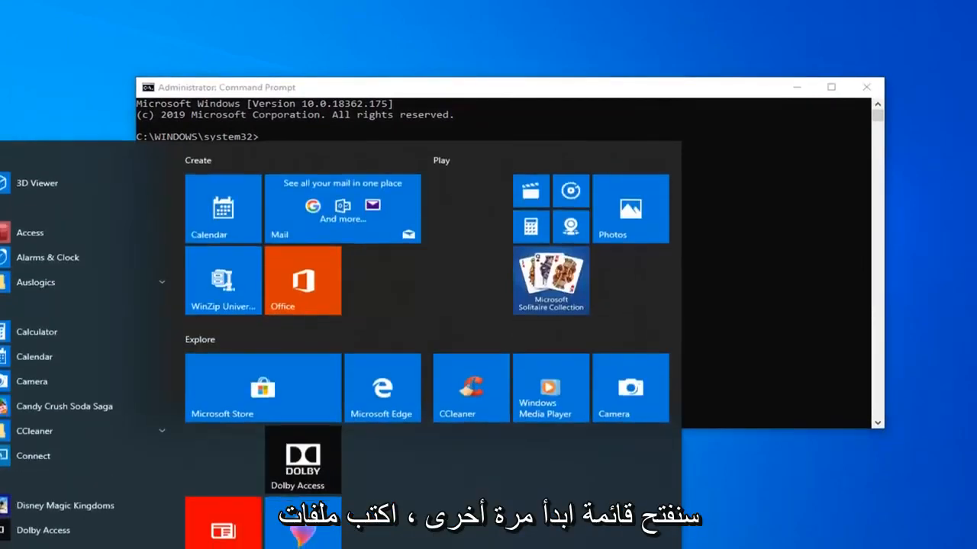
Step: Check This PC in File Explorer to confirm Local Disk (C:) is the Windows drive, then close it
{"action": "type", "text": "file explor"}
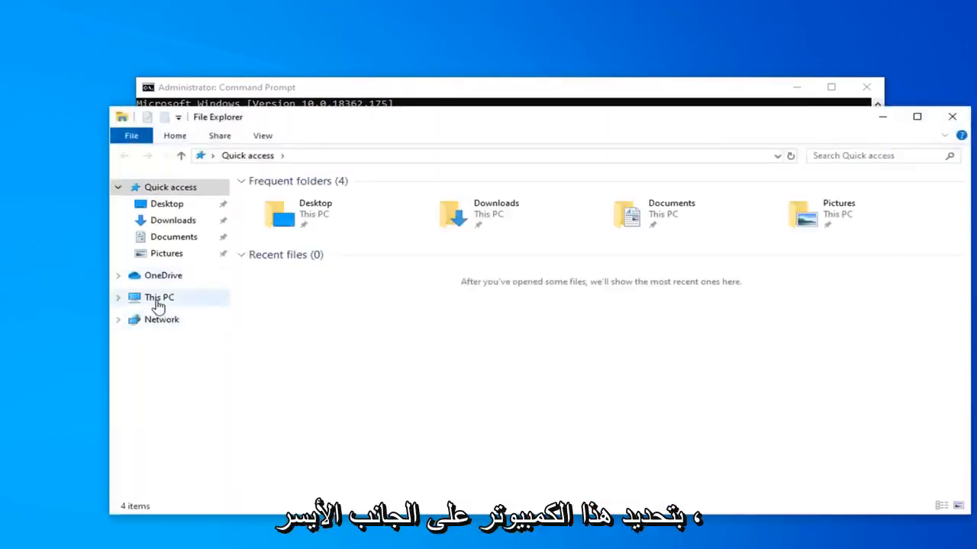
{"action": "left_click", "coordinate": [158, 296]}
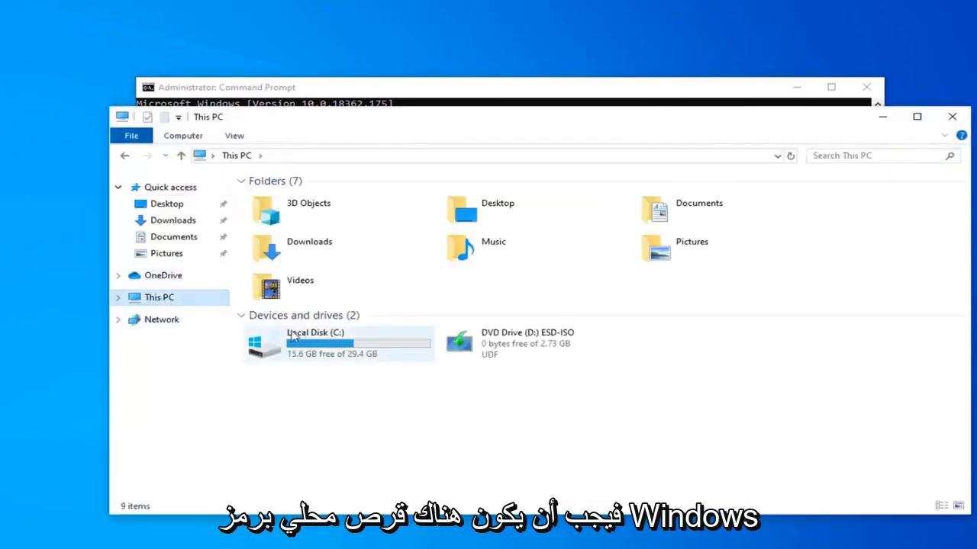
{"action": "mouse_move", "coordinate": [272, 348]}
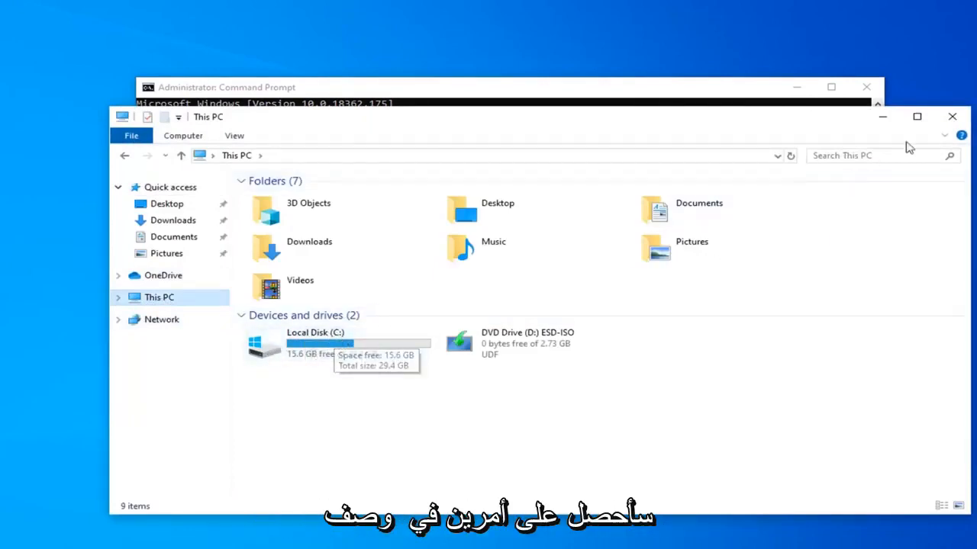
{"action": "left_click", "coordinate": [952, 116]}
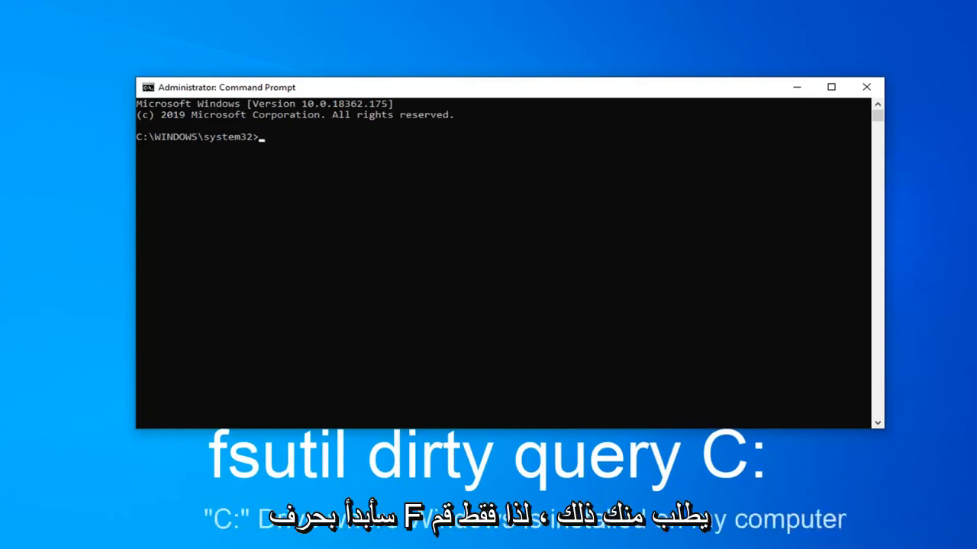
{"action": "mouse_move", "coordinate": [284, 160]}
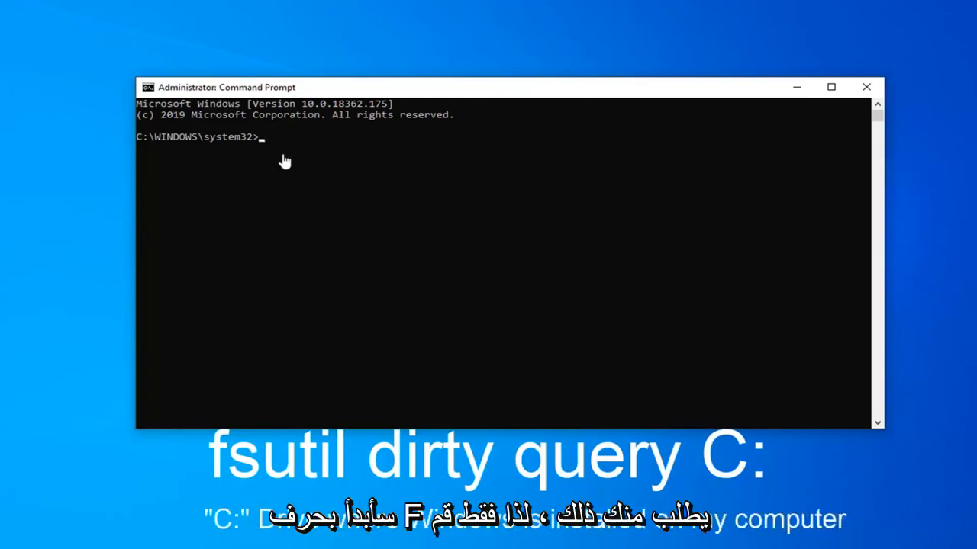
{"action": "mouse_move", "coordinate": [471, 91]}
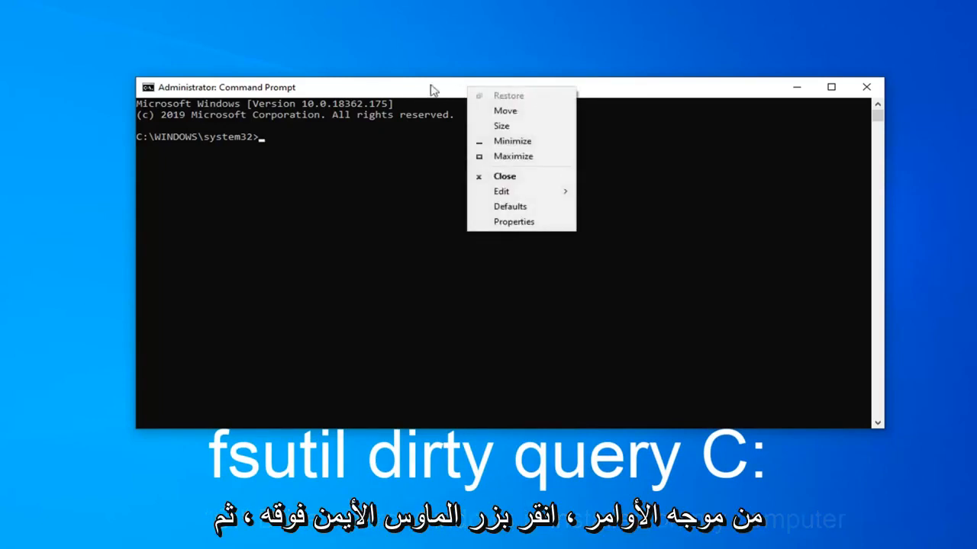
{"action": "mouse_move", "coordinate": [500, 191]}
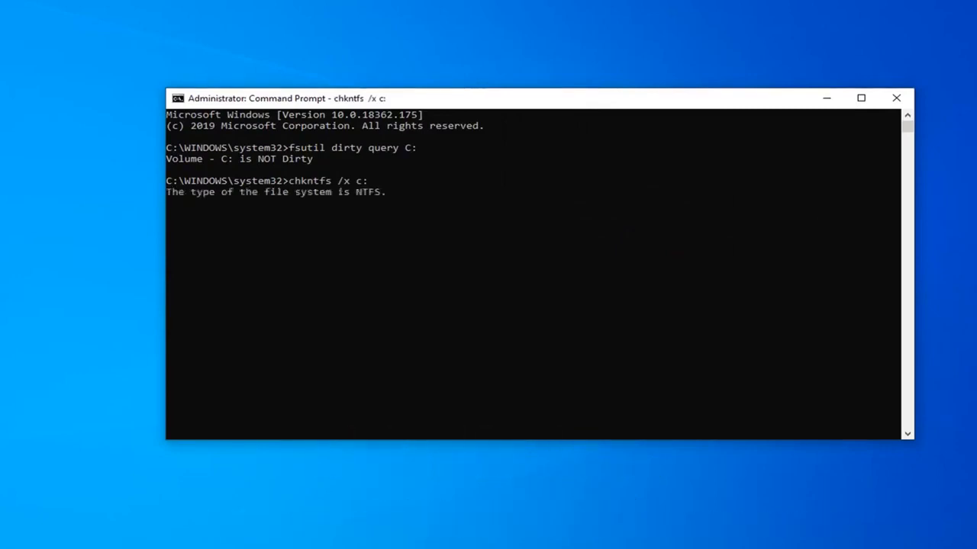
Step: Finish running chkntfs /x c: and close the Command Prompt window
{"action": "key", "text": "enter"}
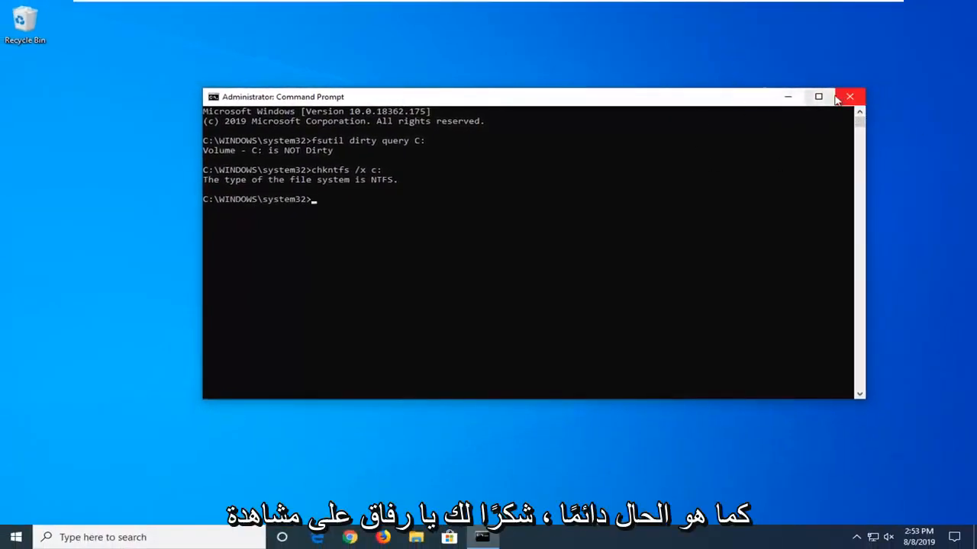
{"action": "left_click", "coordinate": [848, 96]}
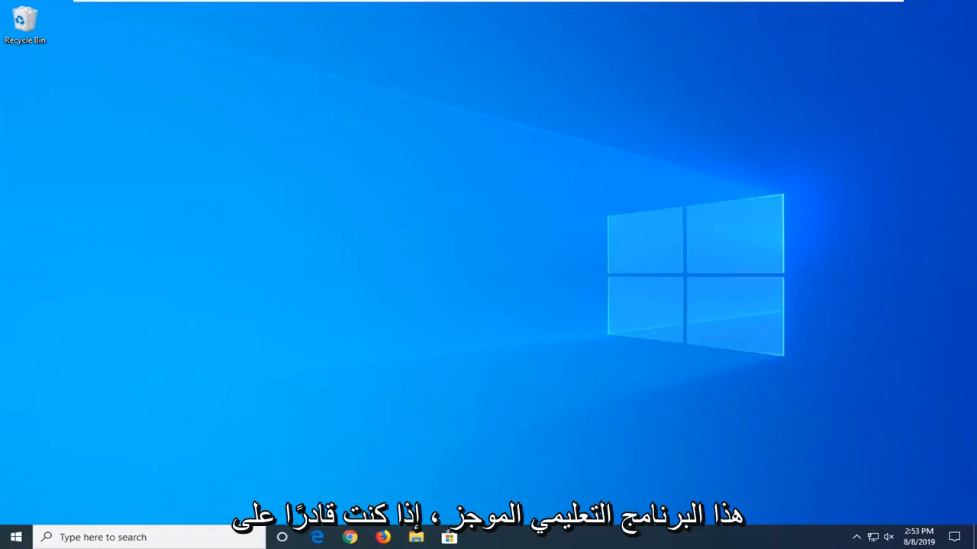